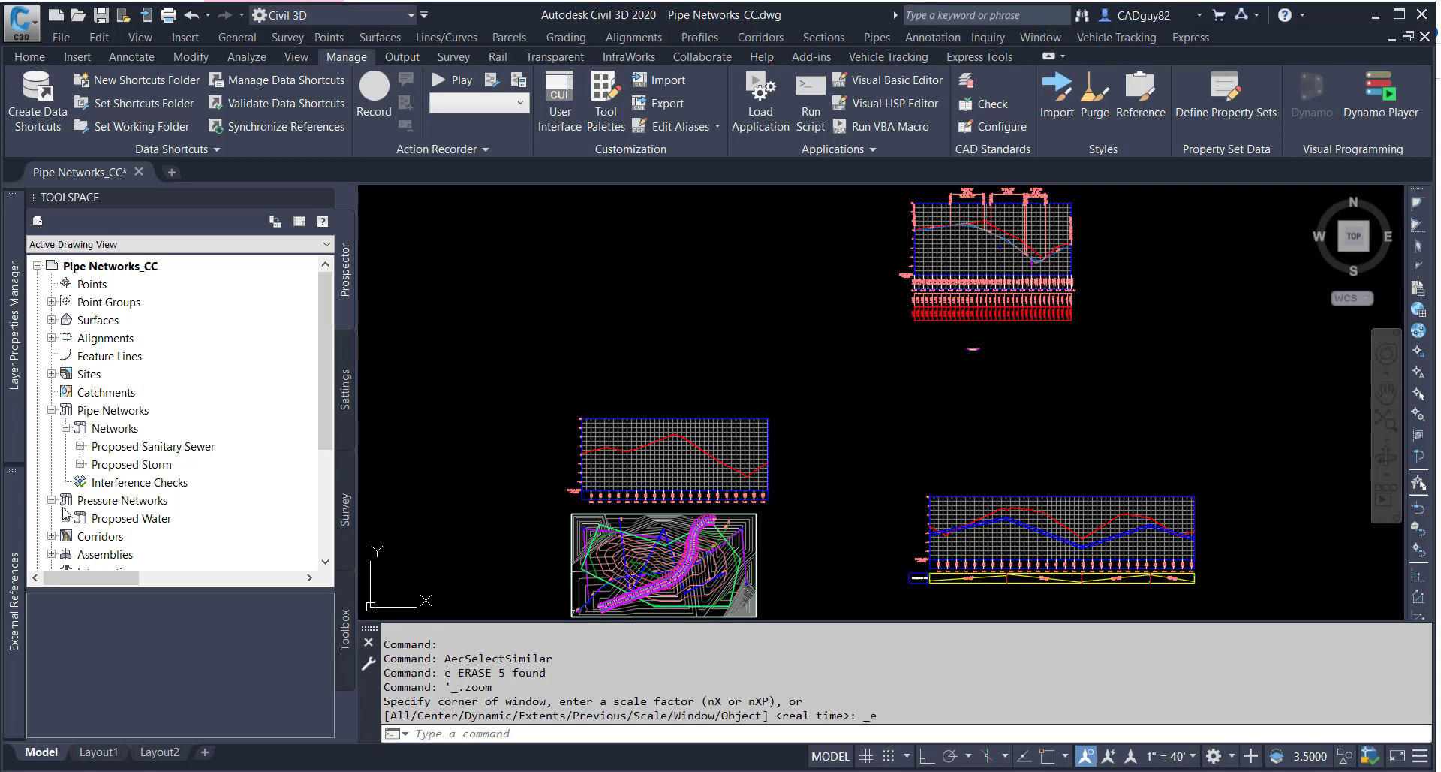
- Select the Proposed Storm and Proposed Water networks and view them in Object Viewer
right_click(153, 445)
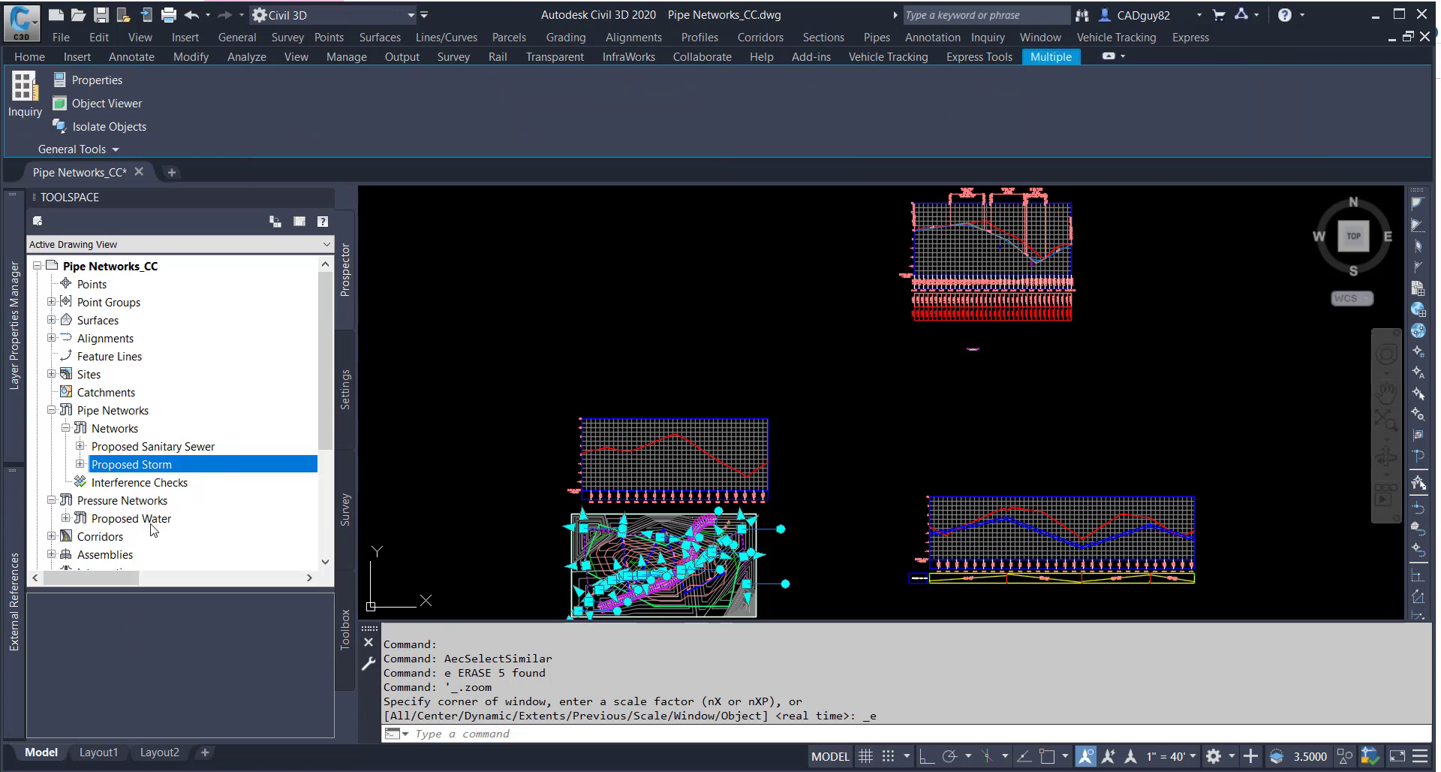
left_click(132, 518)
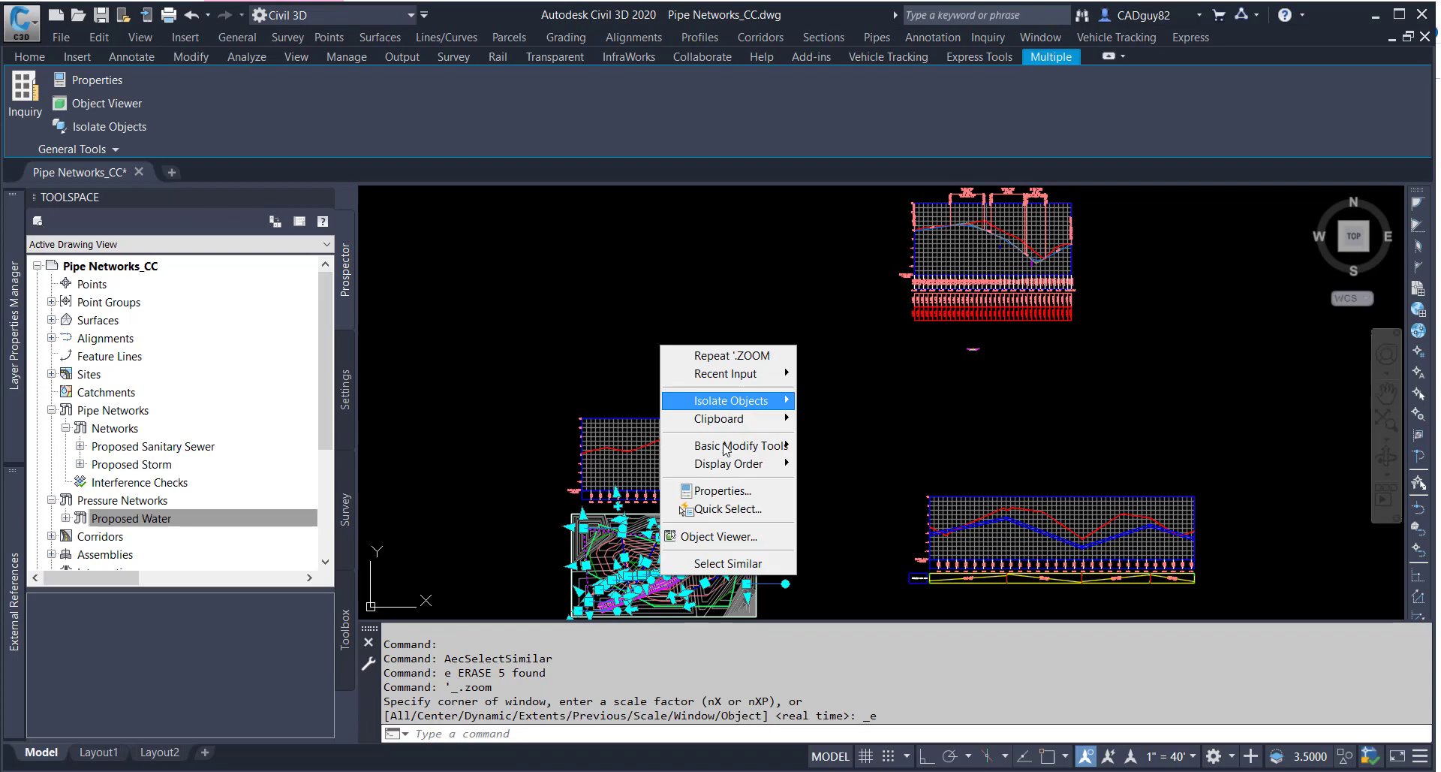
left_click(721, 536)
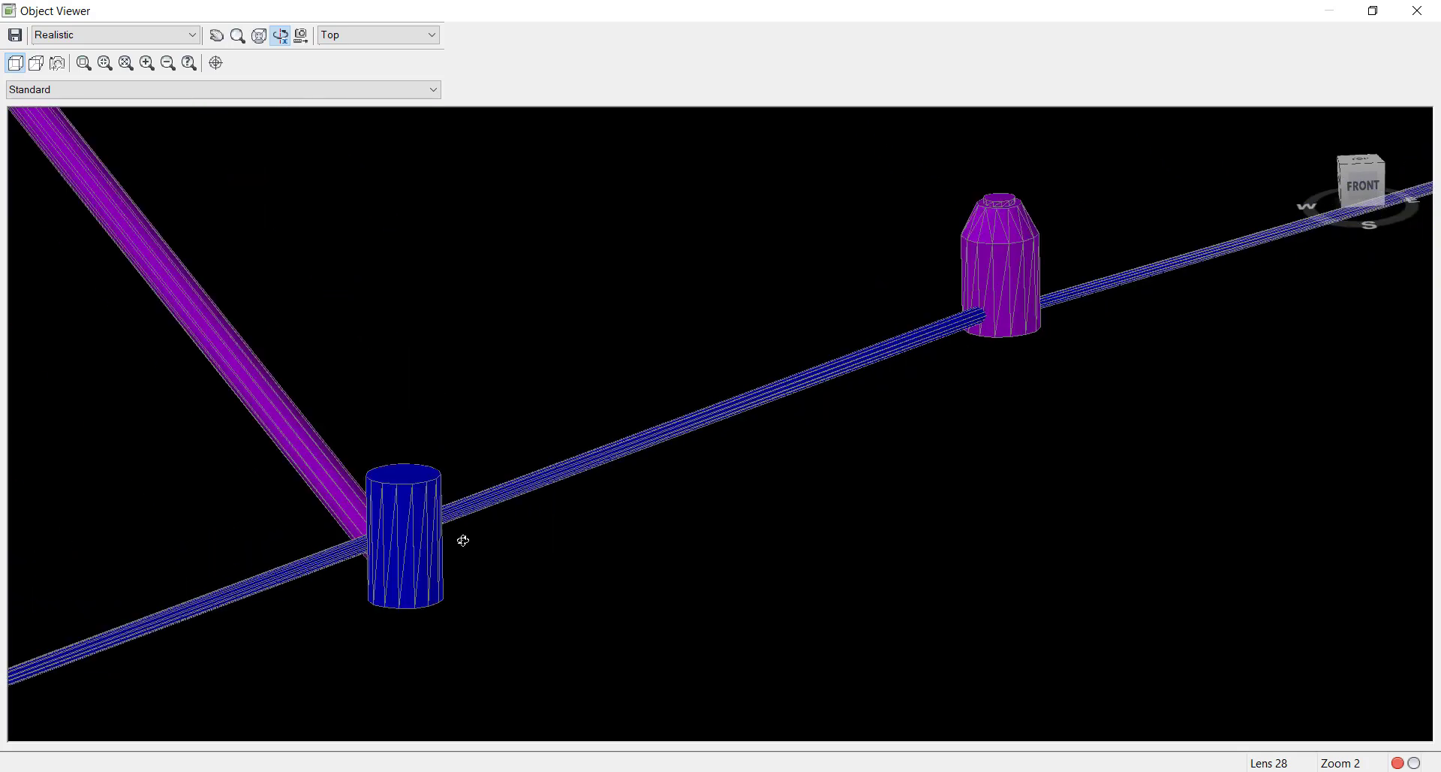
left_click_drag(464, 540, 1018, 415)
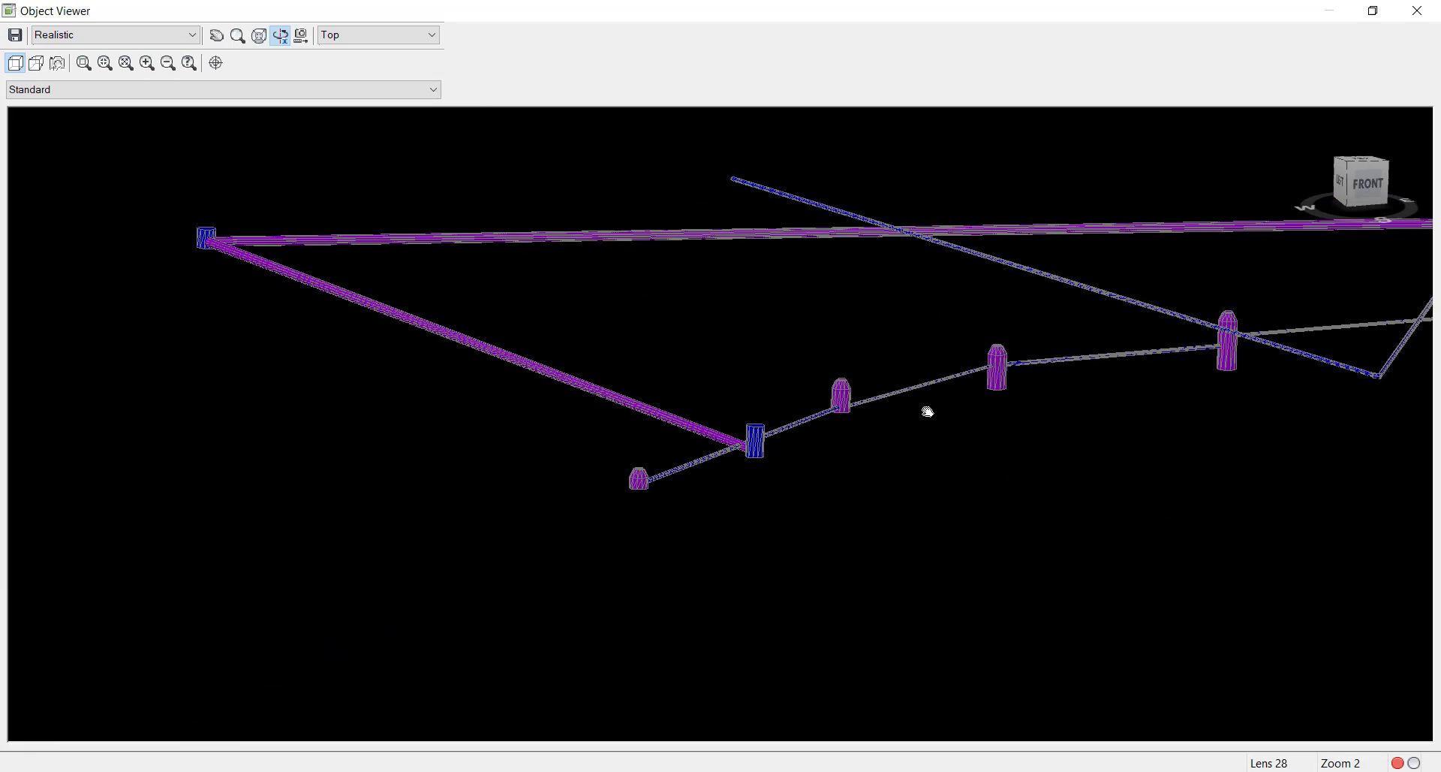
left_click_drag(926, 411, 1190, 362)
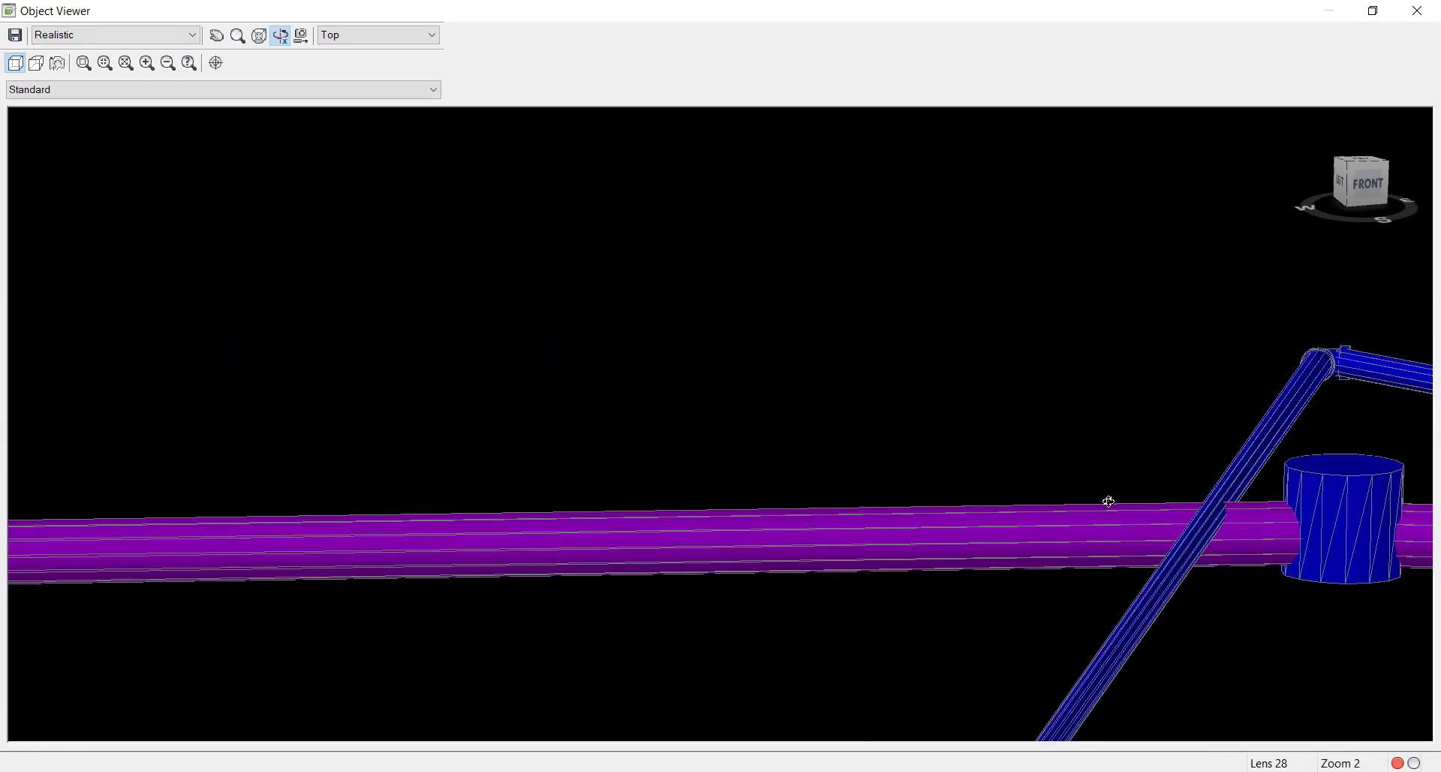
left_click_drag(1108, 500, 695, 518)
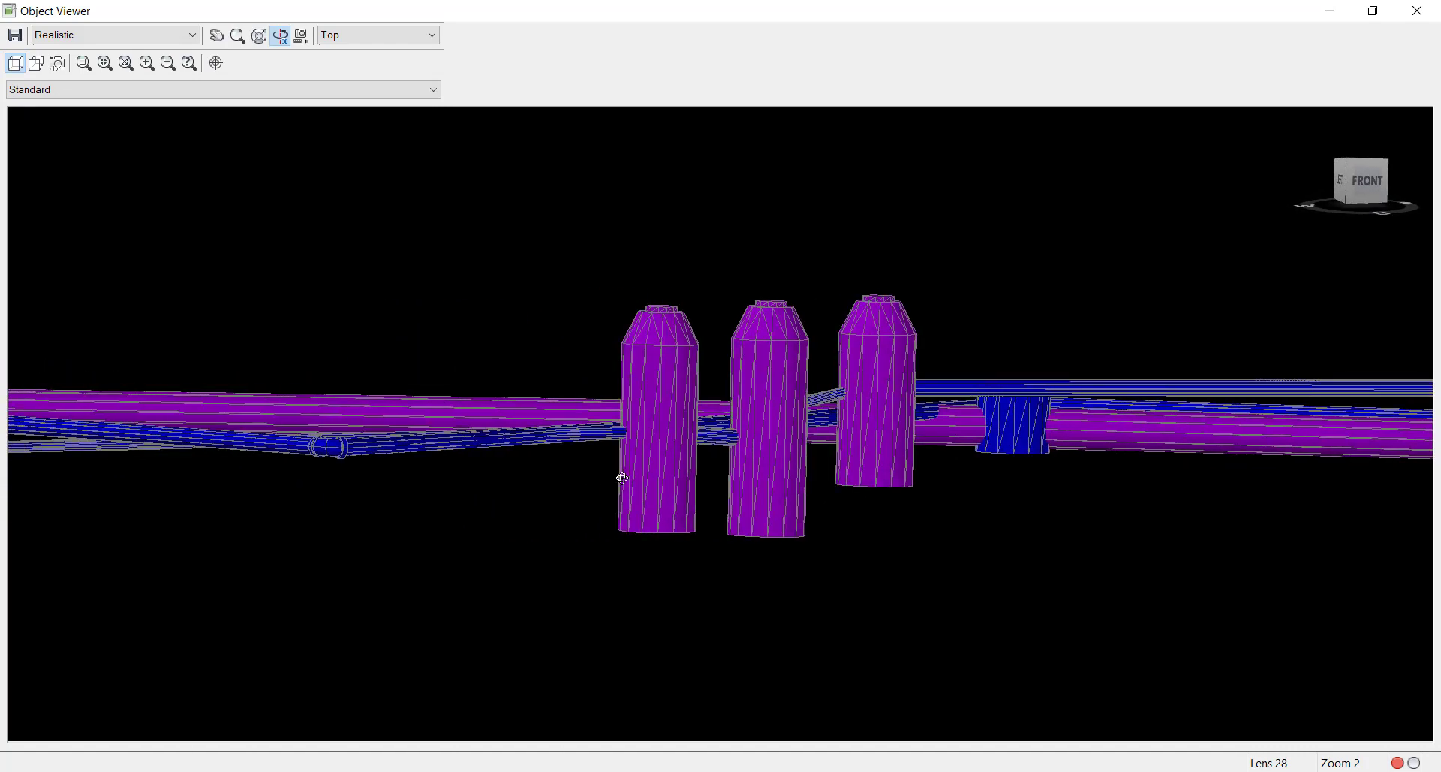
left_click_drag(621, 477, 452, 478)
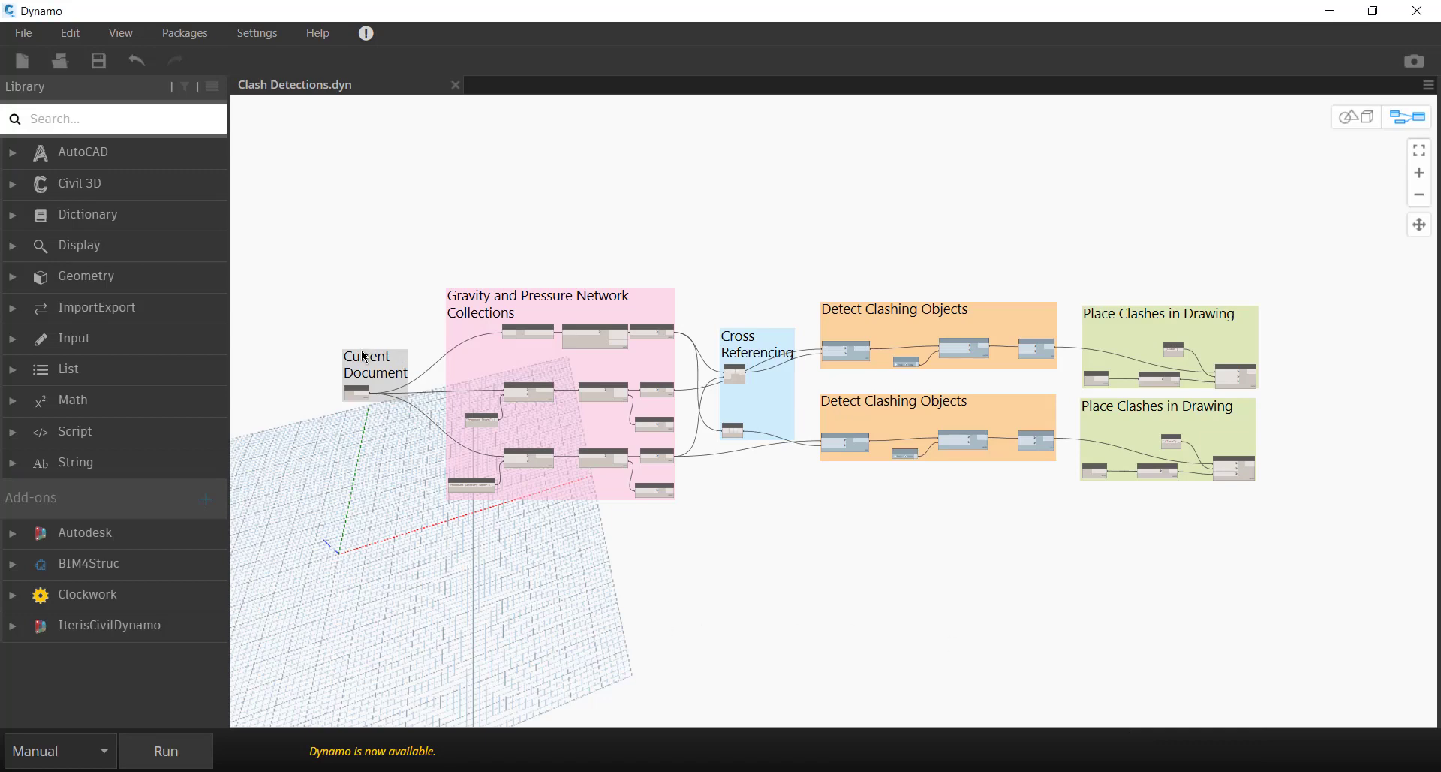
mouse_move(492, 290)
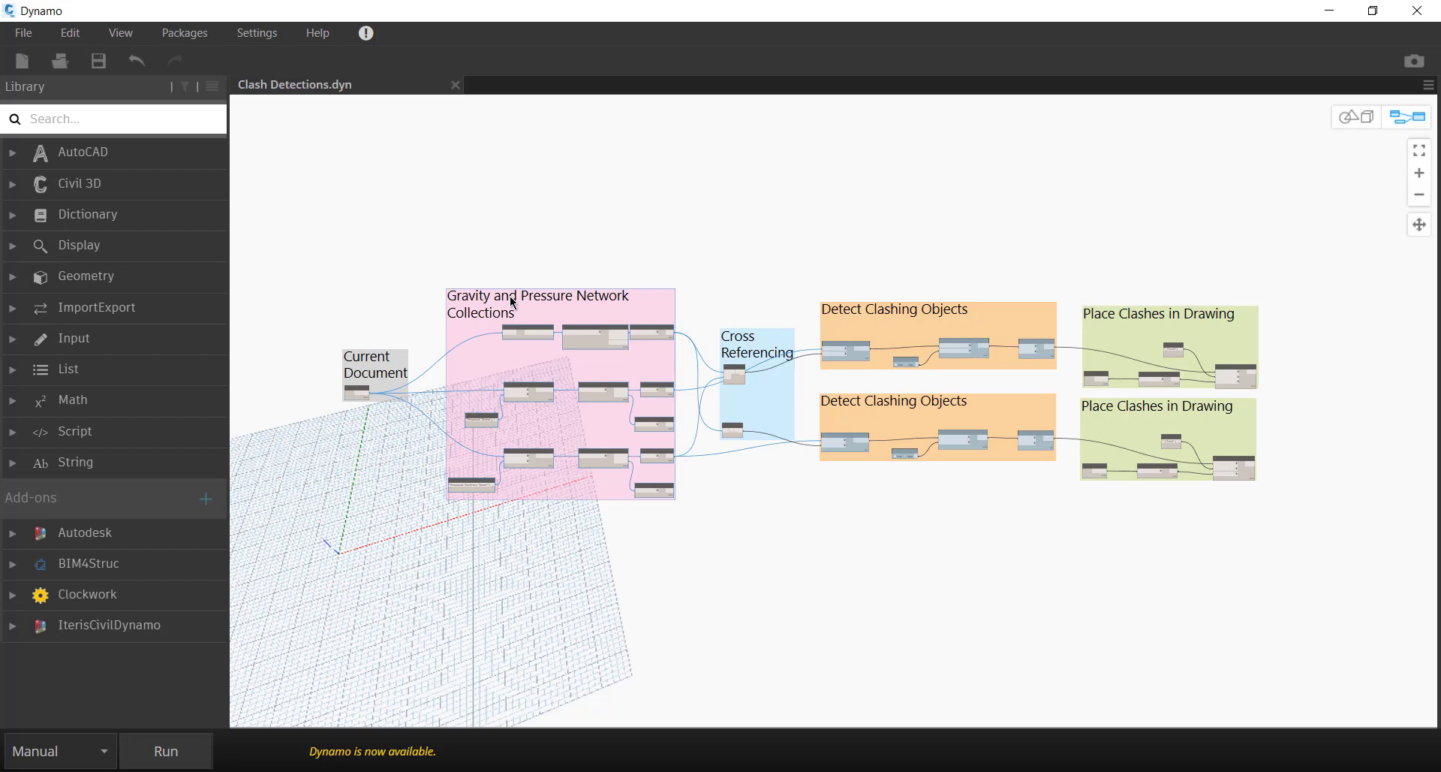
mouse_move(772, 341)
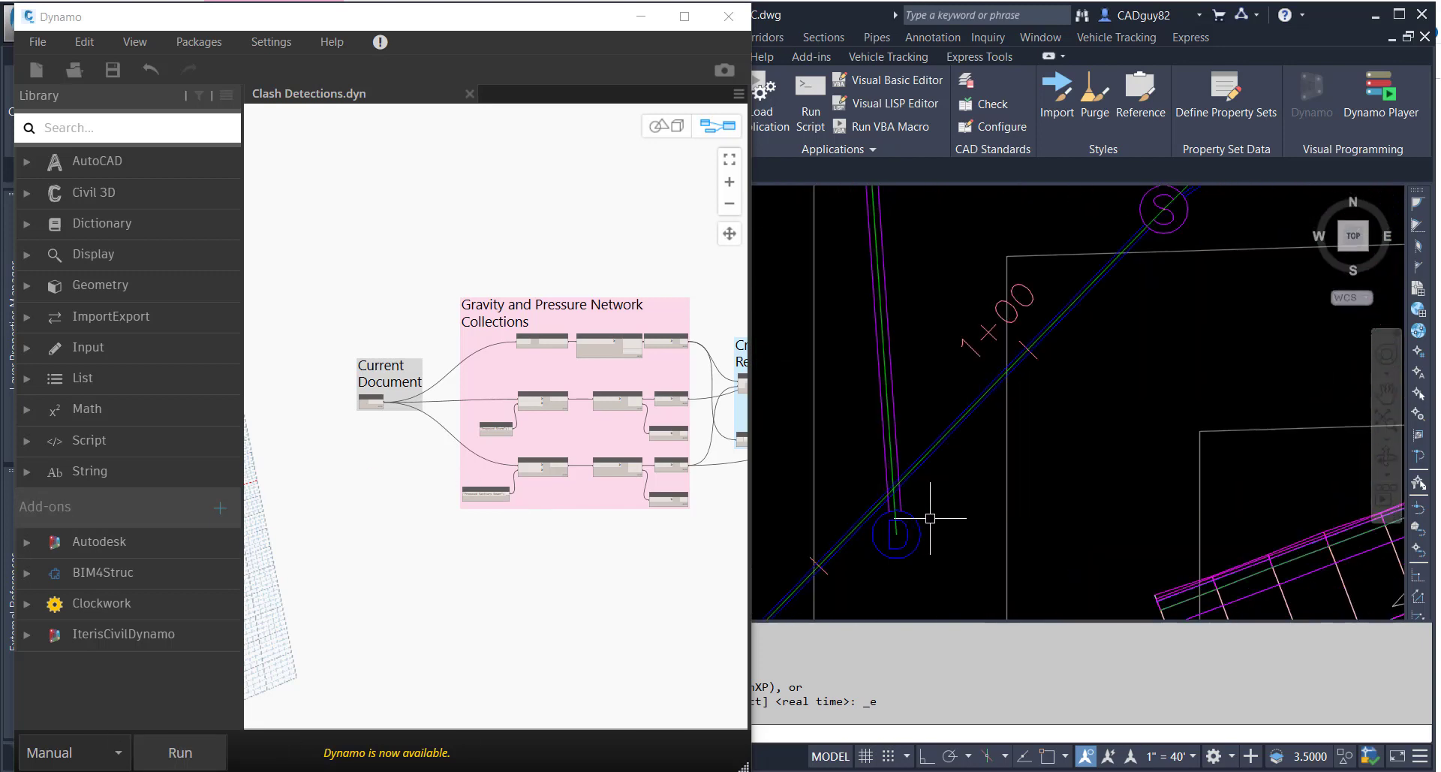
- Run Clash Detections.dyn in Manual mode to place clash solids at pipe crossings
left_click(180, 752)
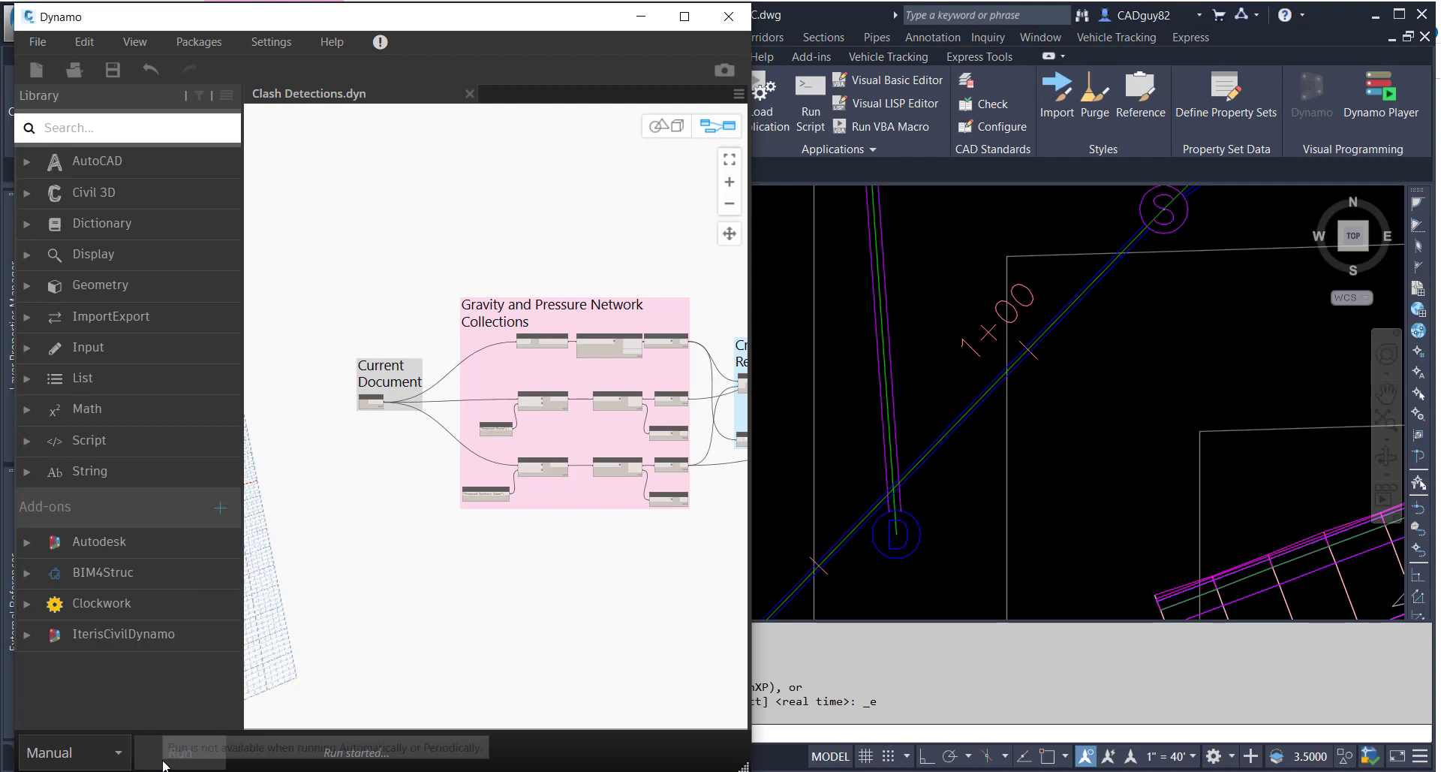
left_click(180, 752)
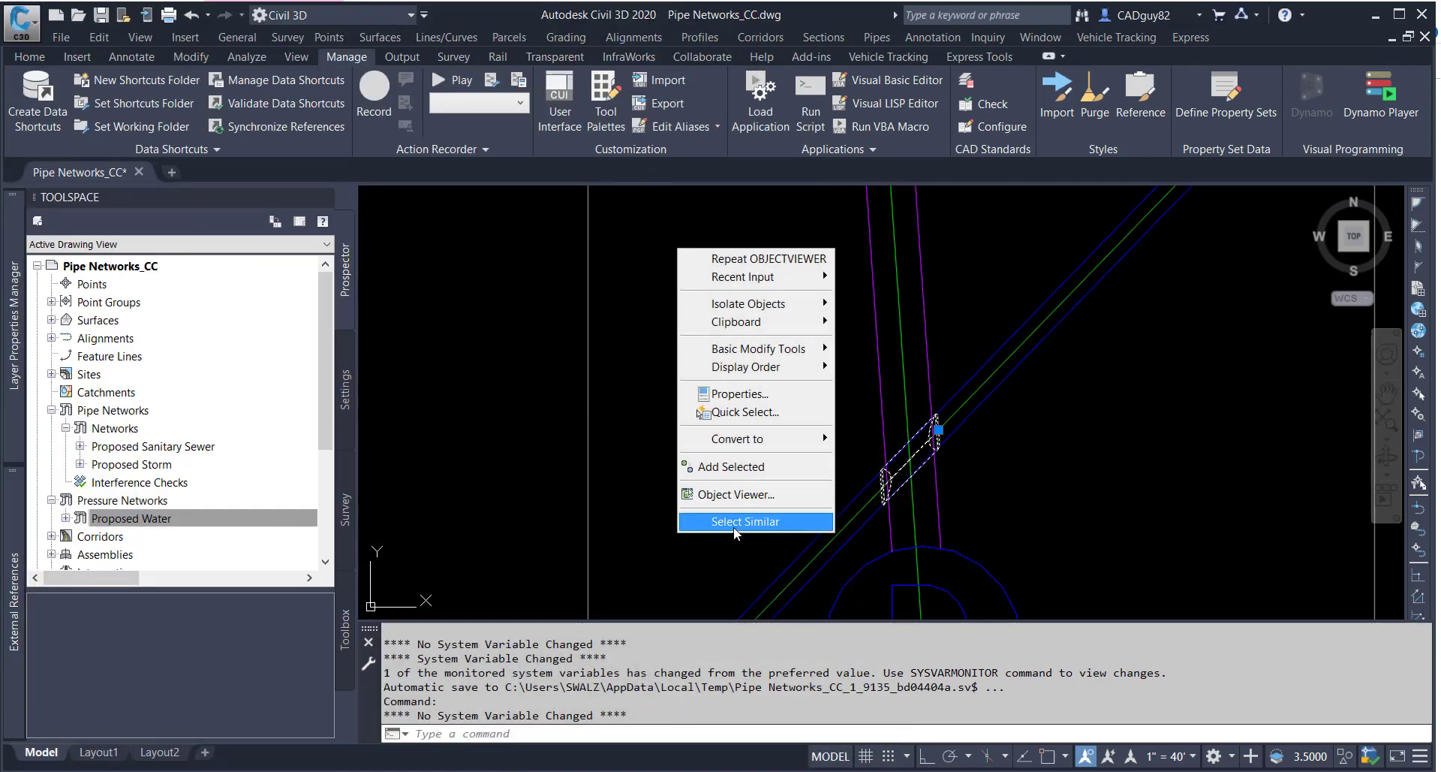
- Use Select Similar on a clash solid to gather all placed clash solids
left_click(744, 521)
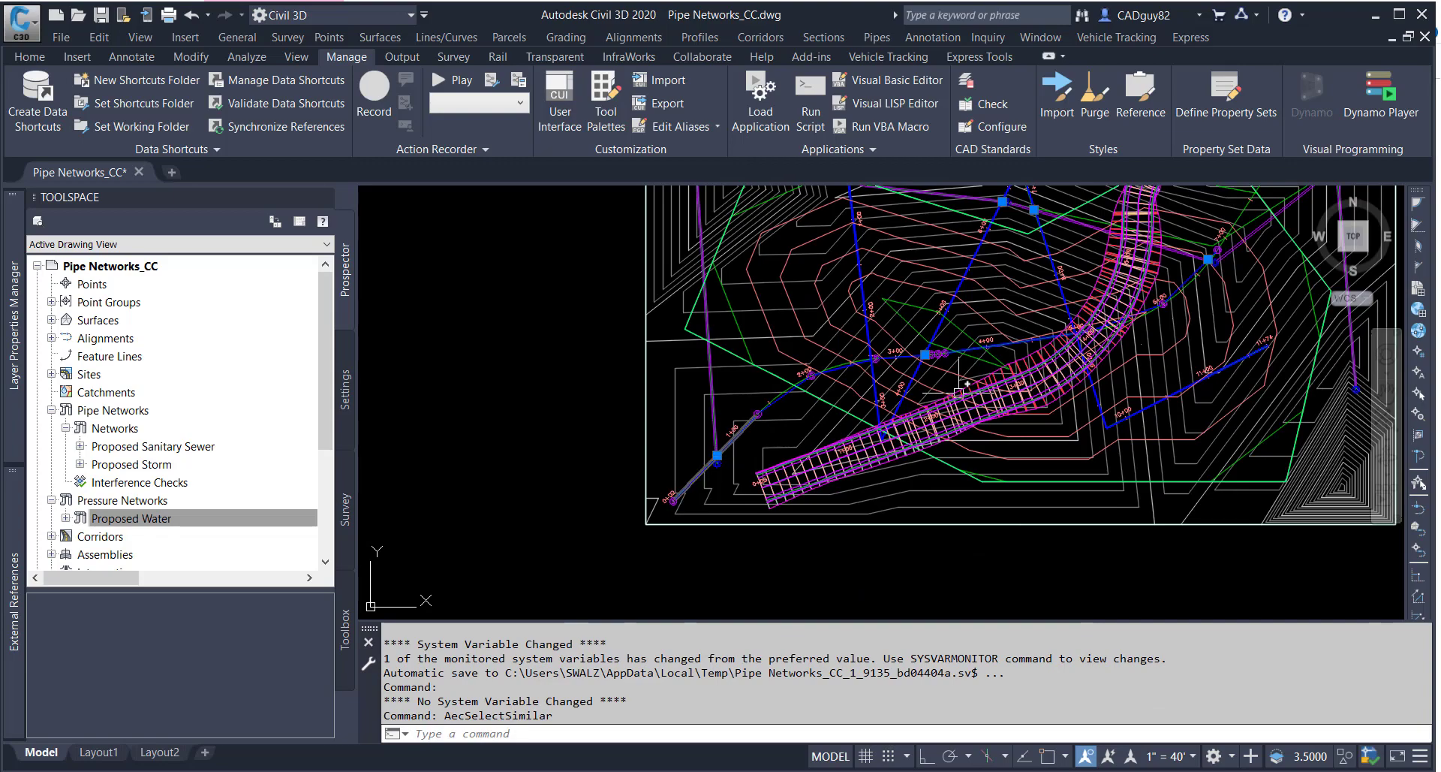